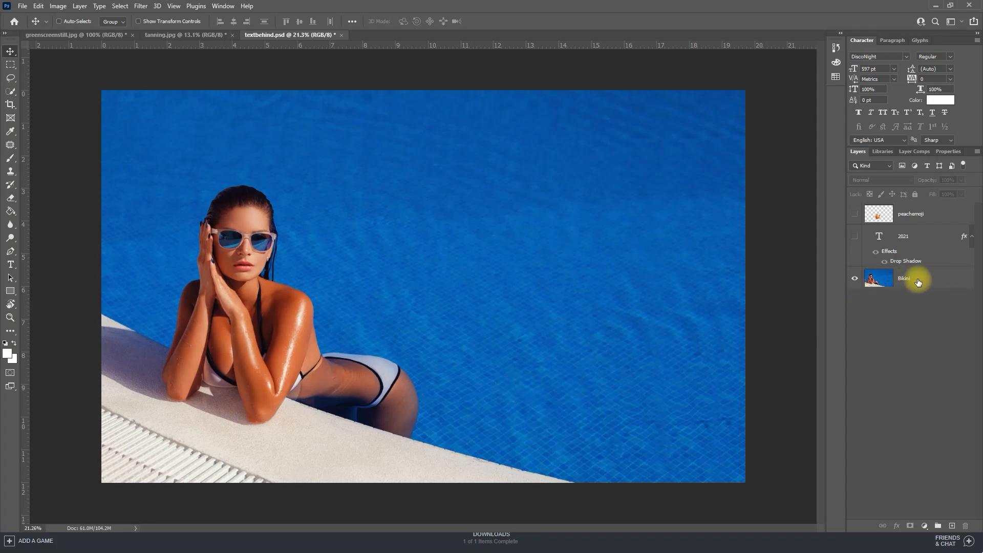
- Make the 2021 text and peach emoji layers visible over the pool photo
{"action": "left_click", "coordinate": [854, 213]}
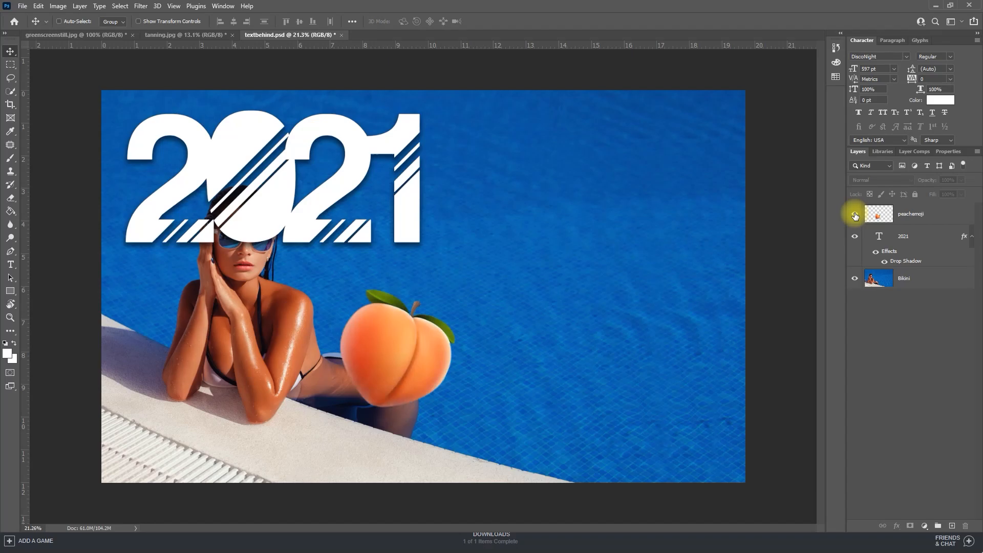
{"action": "mouse_move", "coordinate": [854, 216]}
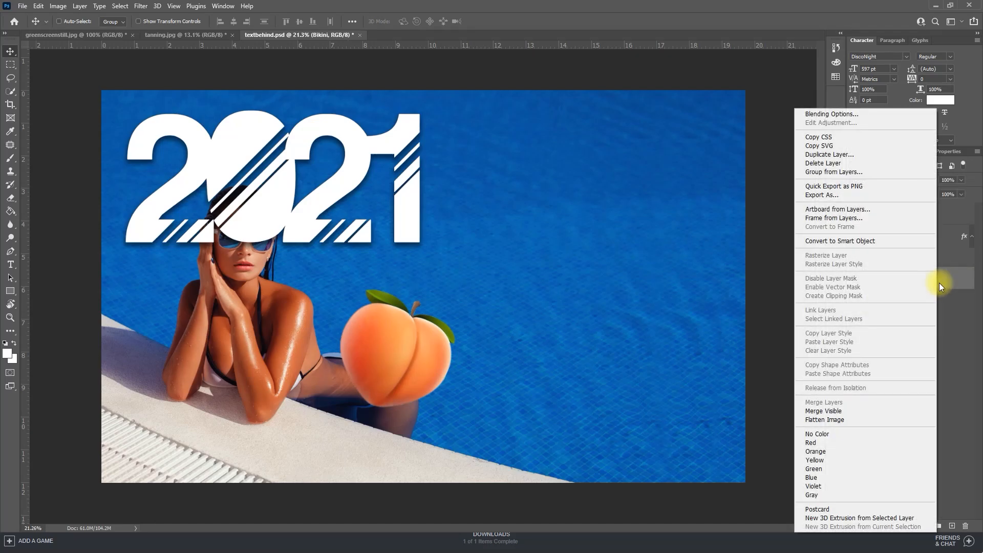
{"action": "mouse_move", "coordinate": [858, 155]}
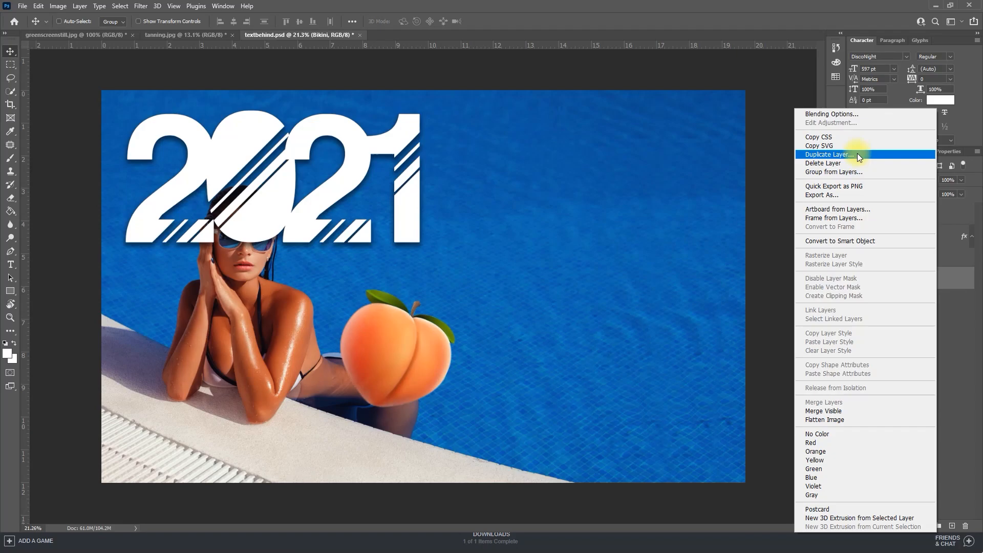
- Duplicate the Bikini photo layer as 'Bikini copy'
{"action": "left_click", "coordinate": [828, 155]}
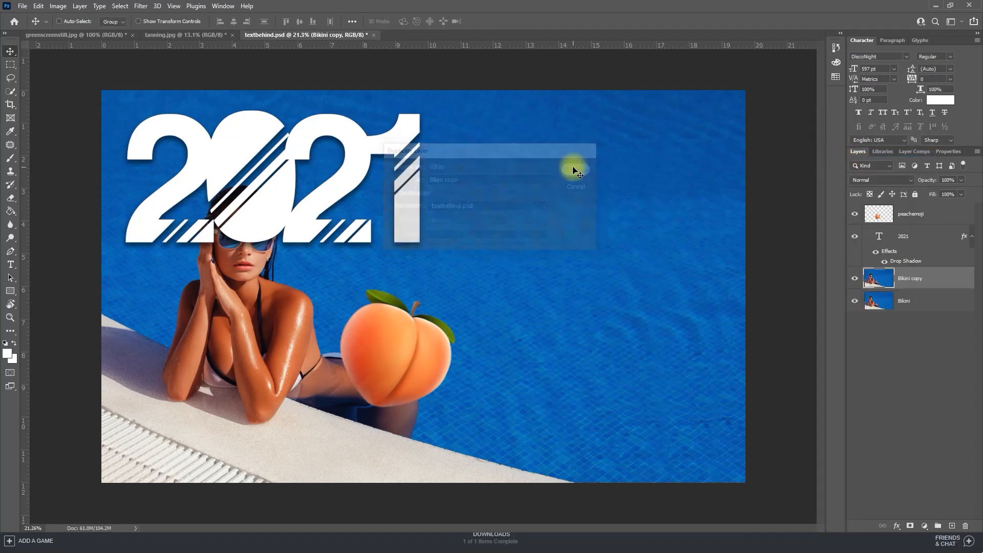
{"action": "left_click", "coordinate": [573, 171]}
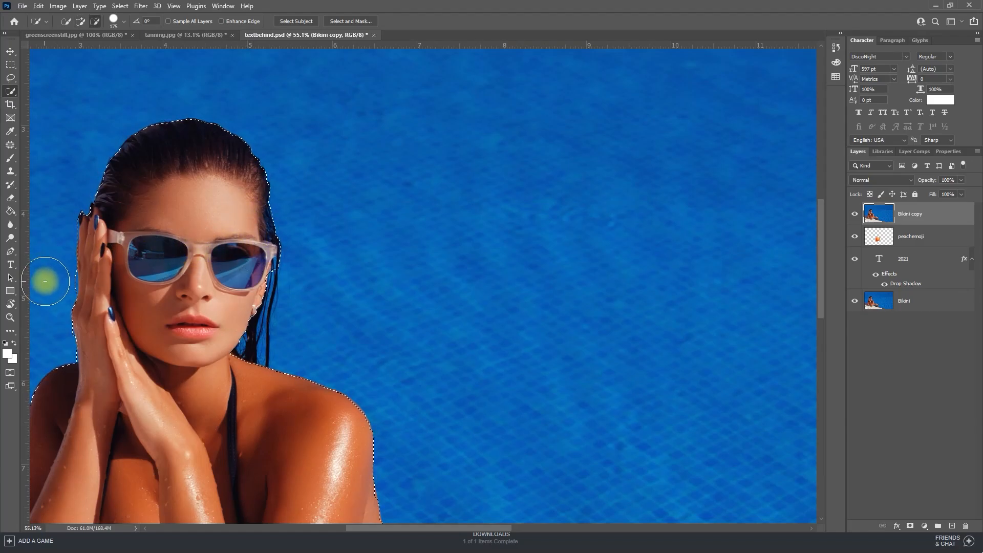
{"action": "mouse_move", "coordinate": [385, 303]}
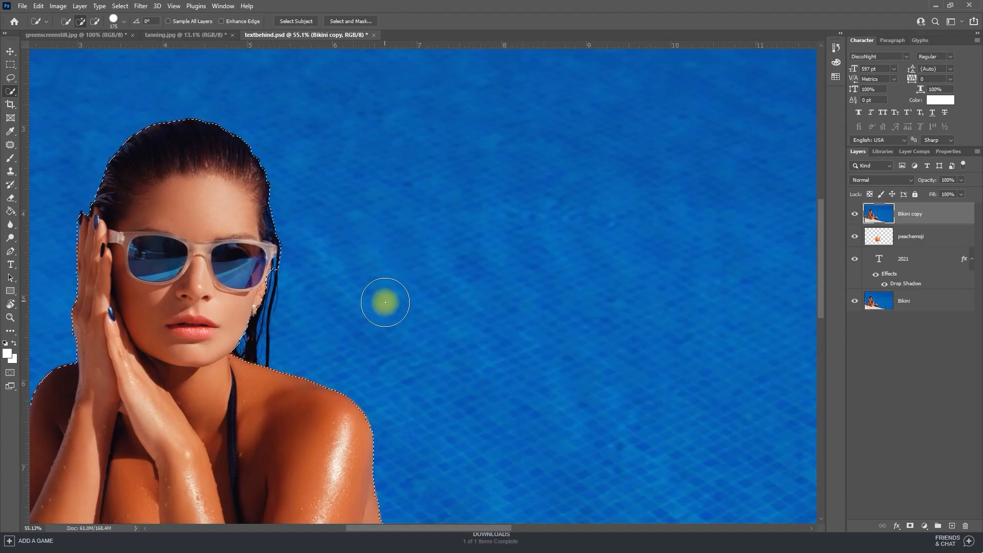
- Move Bikini copy to the top of the stack and quick-select the woman and pool edge
{"action": "scroll", "scroll_direction": "down", "scroll_amount": 3}
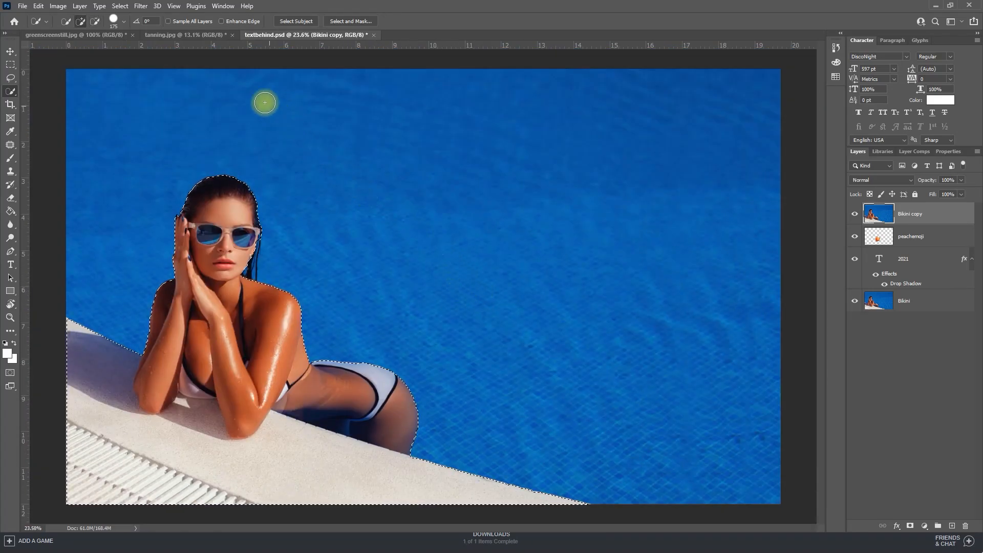
{"action": "left_click", "coordinate": [80, 6]}
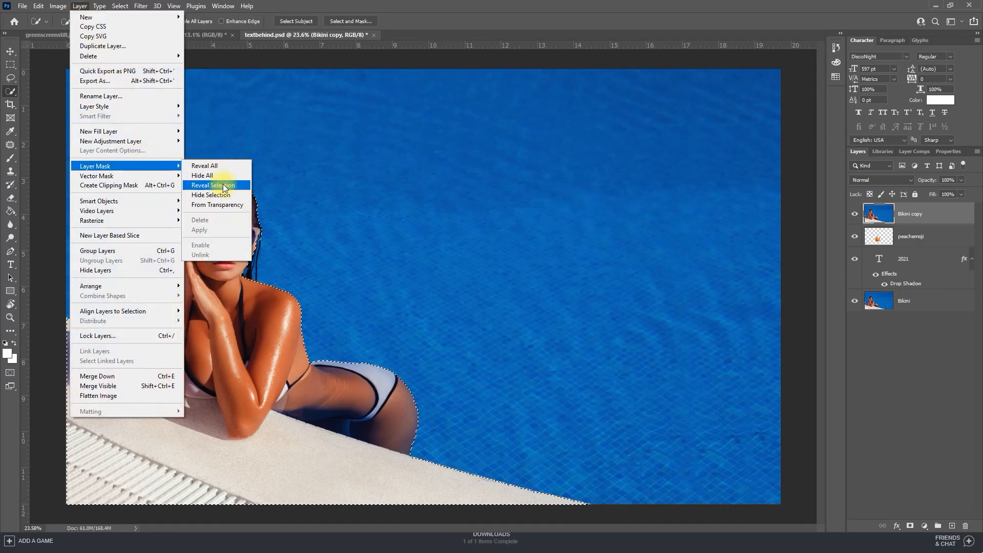
- Mask Bikini copy to the selection (Reveal Selection) and target its mask thumbnail
{"action": "left_click", "coordinate": [212, 185]}
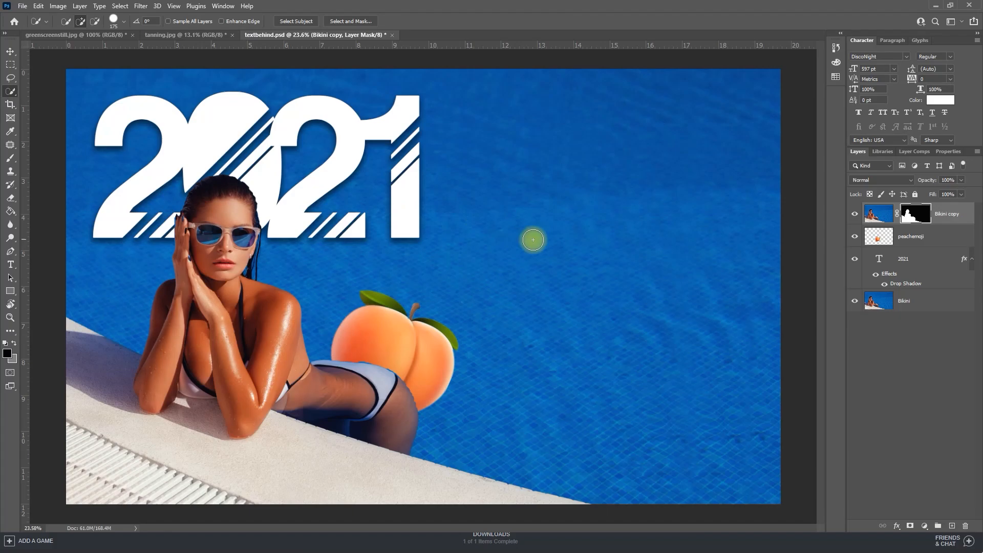
{"action": "mouse_move", "coordinate": [575, 247]}
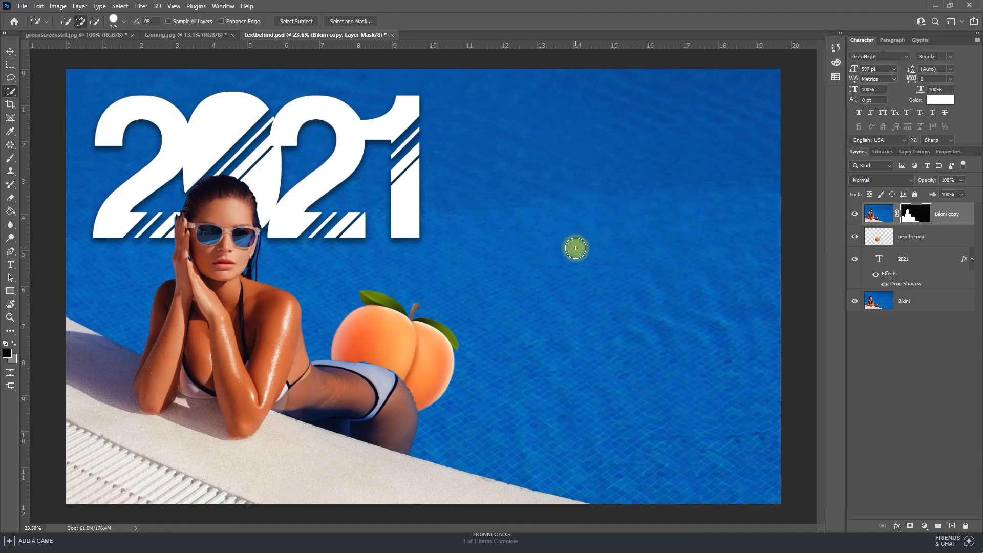
{"action": "left_click", "coordinate": [914, 213]}
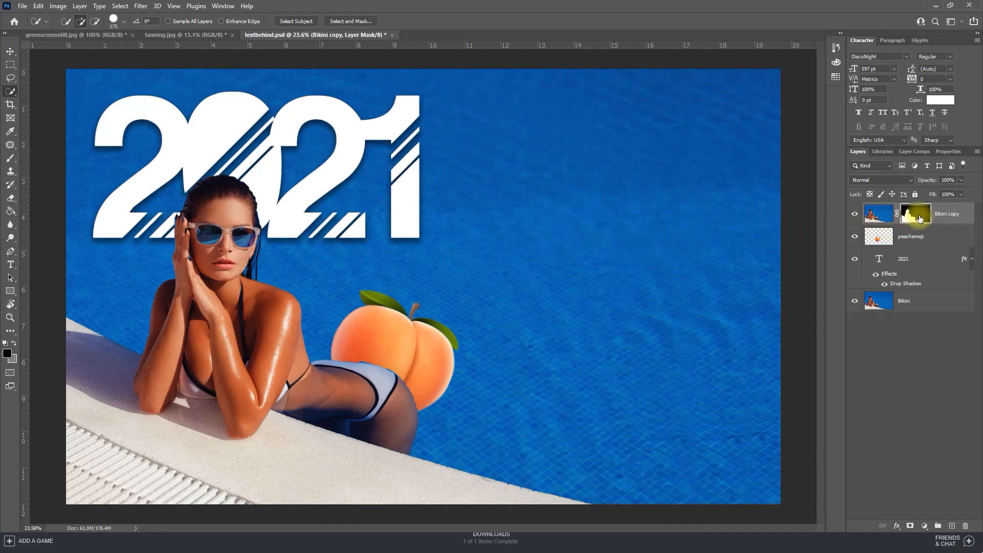
- Refine the mask edges with Radius 33 px, Smooth 24, Feather 2.1 px and apply
{"action": "left_click", "coordinate": [351, 20]}
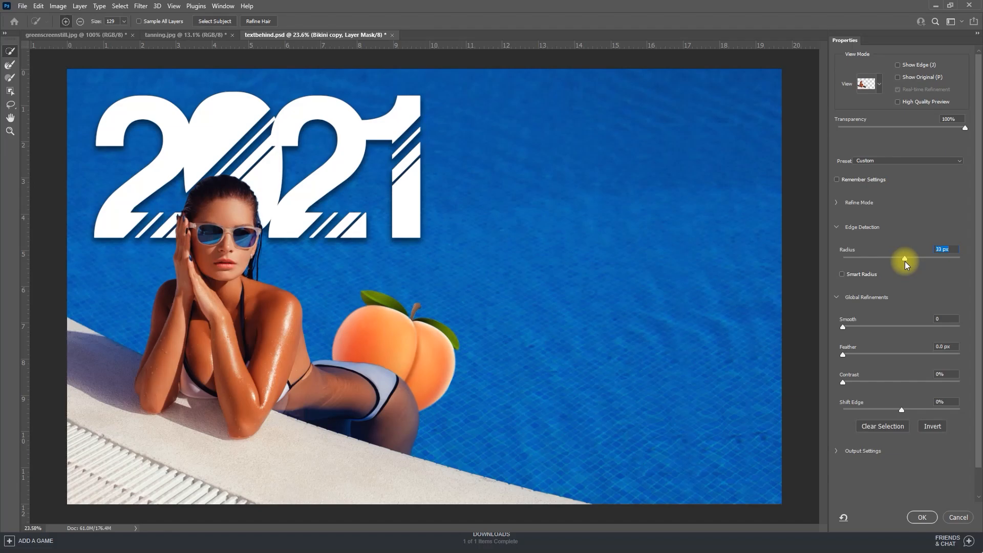
{"action": "mouse_move", "coordinate": [904, 262]}
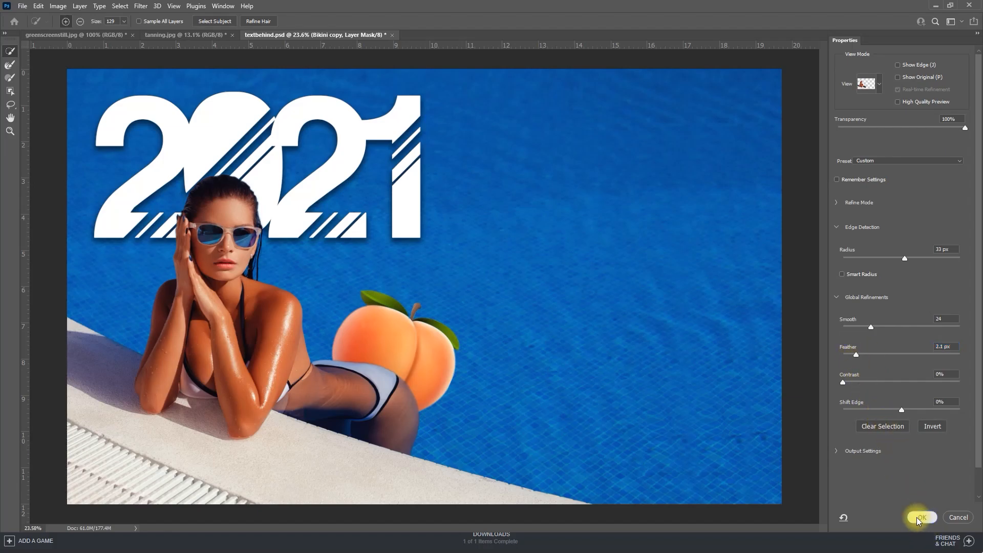
{"action": "left_click", "coordinate": [919, 517]}
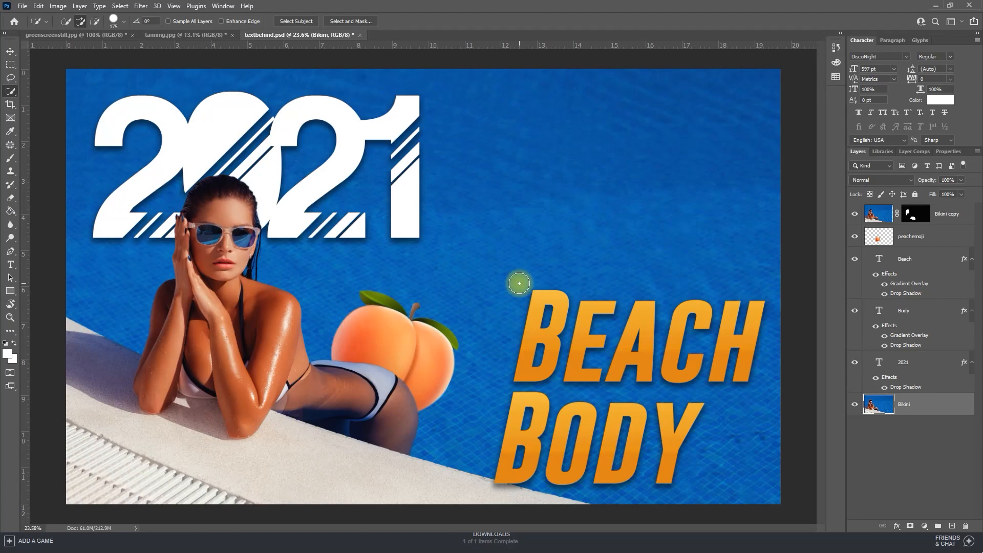